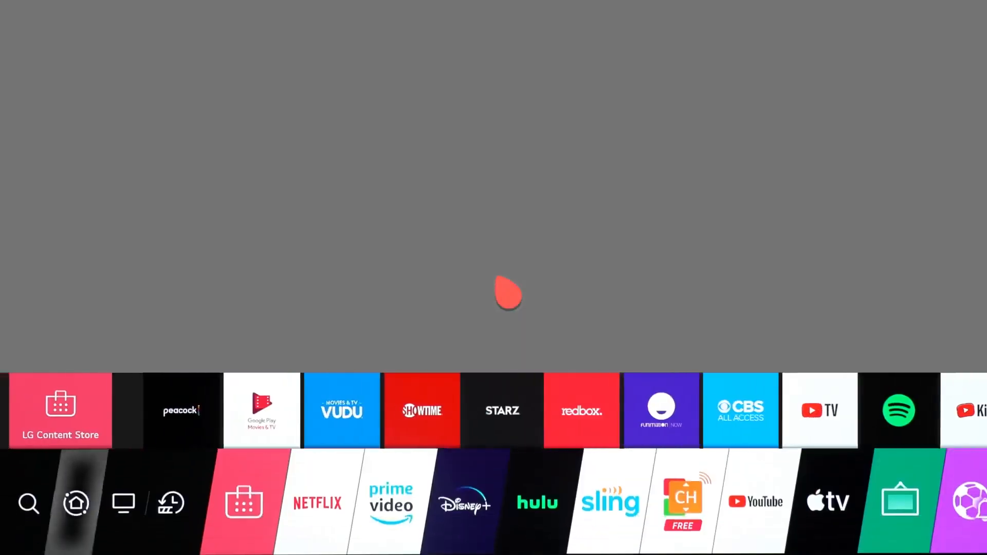
mouse_move(79, 501)
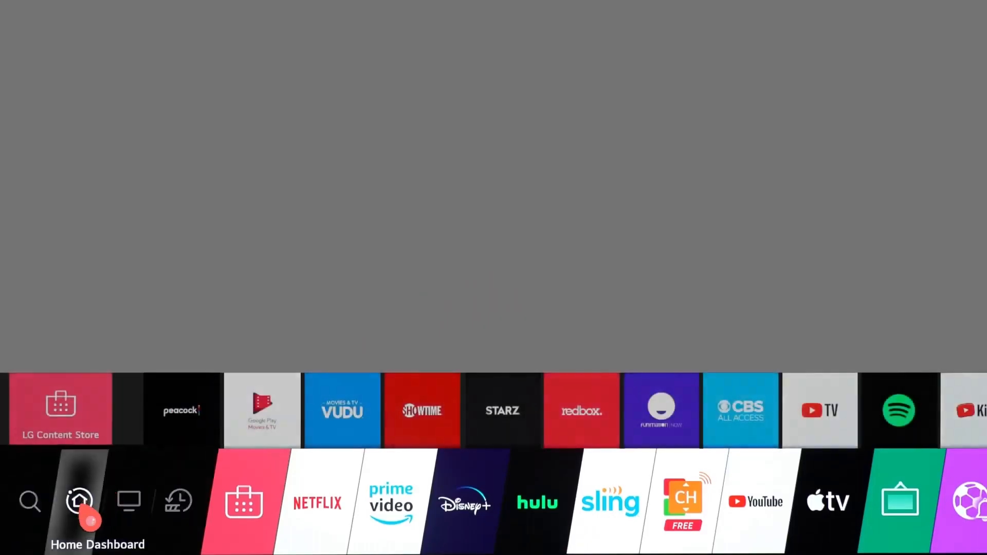
- Launch the Home Dashboard from the launcher bar
click(80, 502)
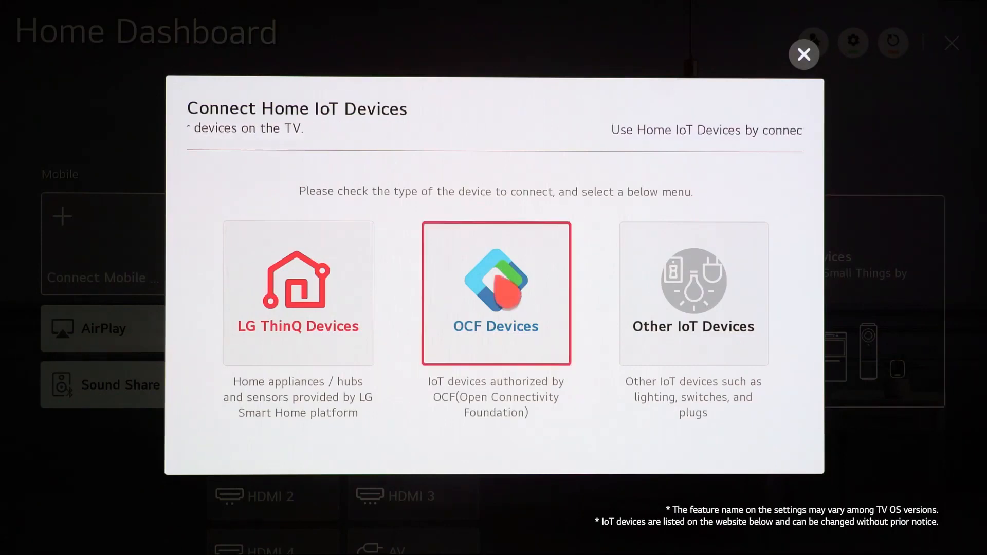
- Connect LG ThinQ Devices, confirming ownership and the installed app, so Air Purifier and Robot Cleaner link
click(299, 293)
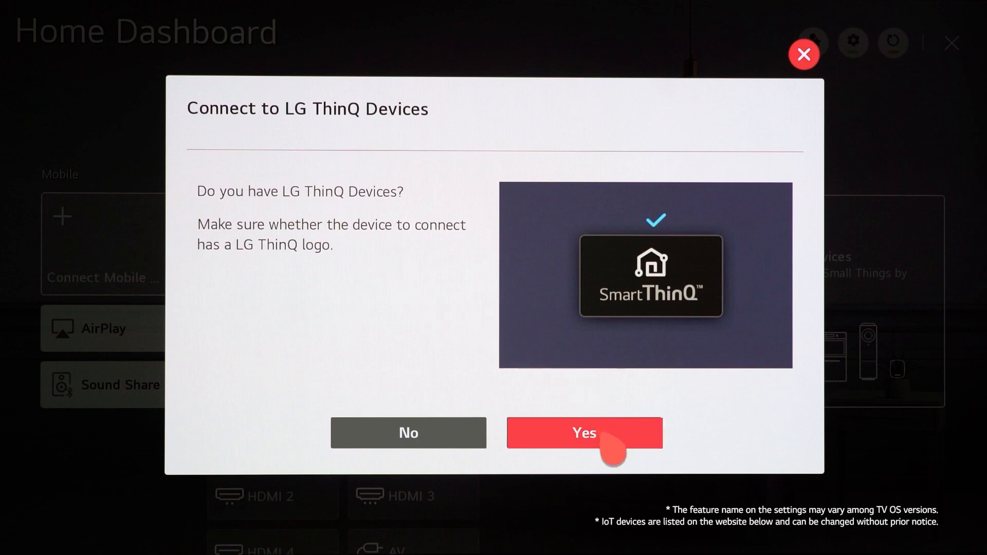
click(583, 433)
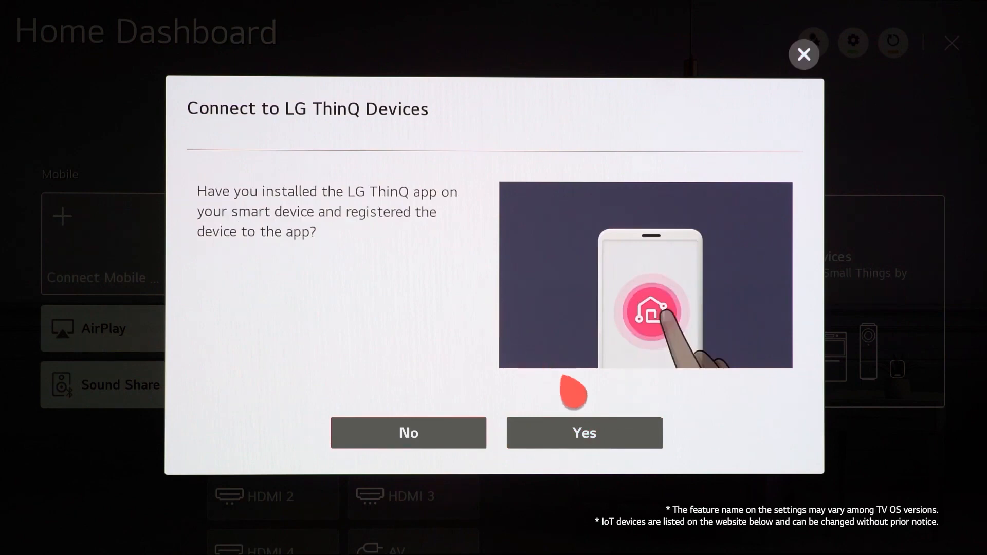
click(584, 433)
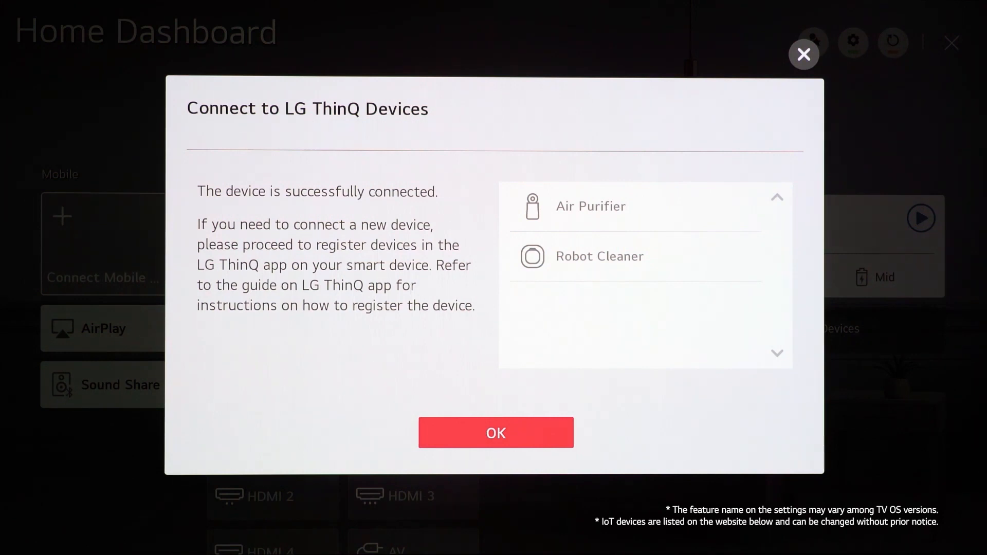
- Acknowledge the connection and review the Robot Cleaner card's detailed status, then collapse it
click(495, 432)
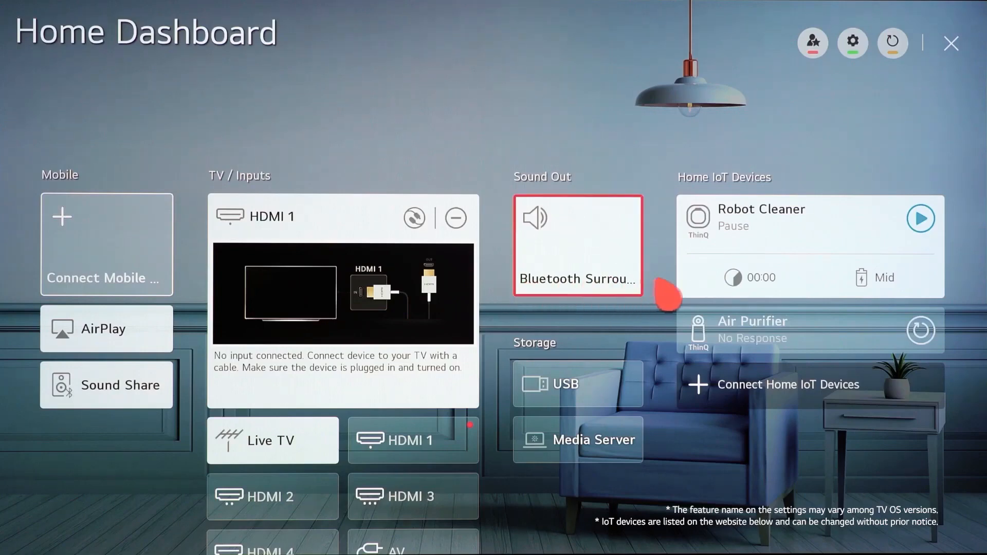
click(762, 221)
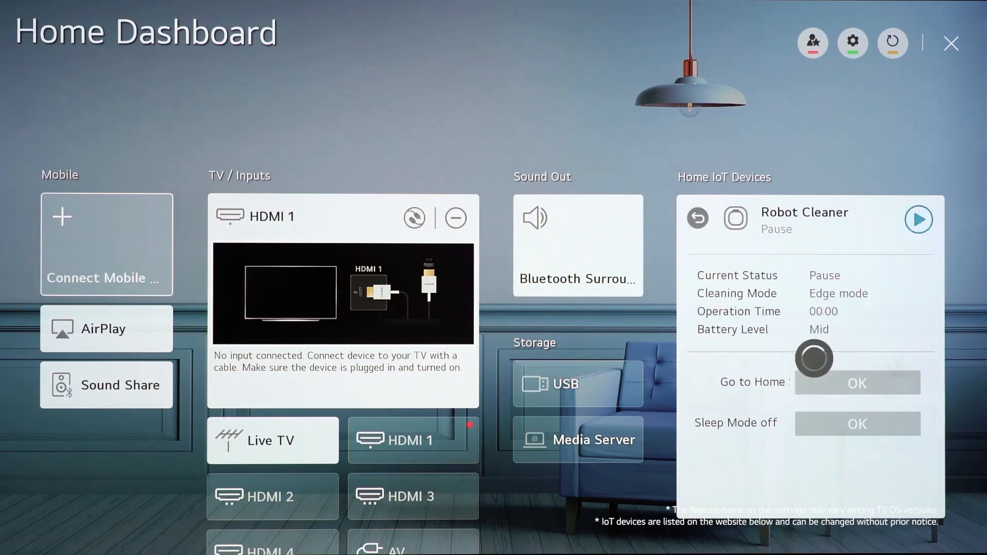
click(918, 219)
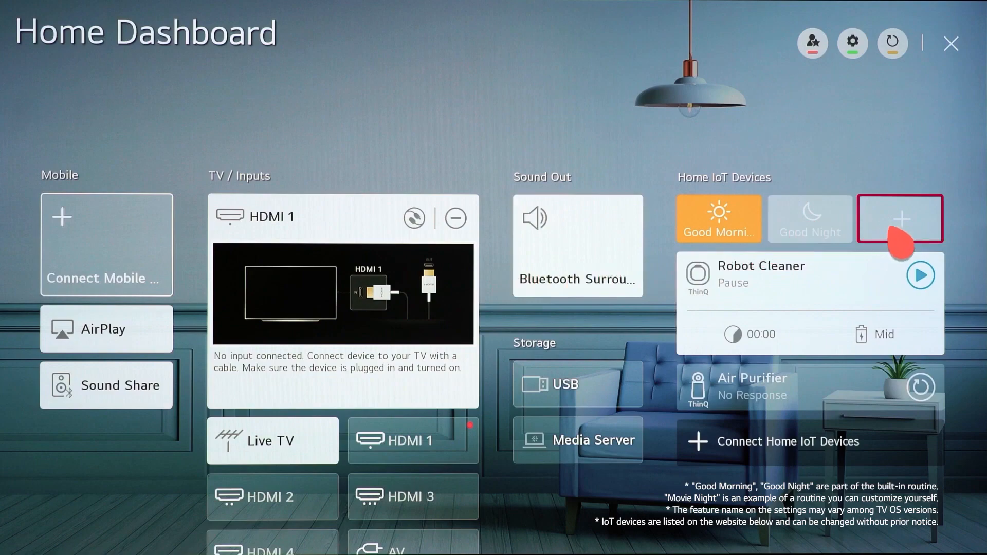
- Enter LG Routine and select the Good Night routine to view its stored device states
click(900, 218)
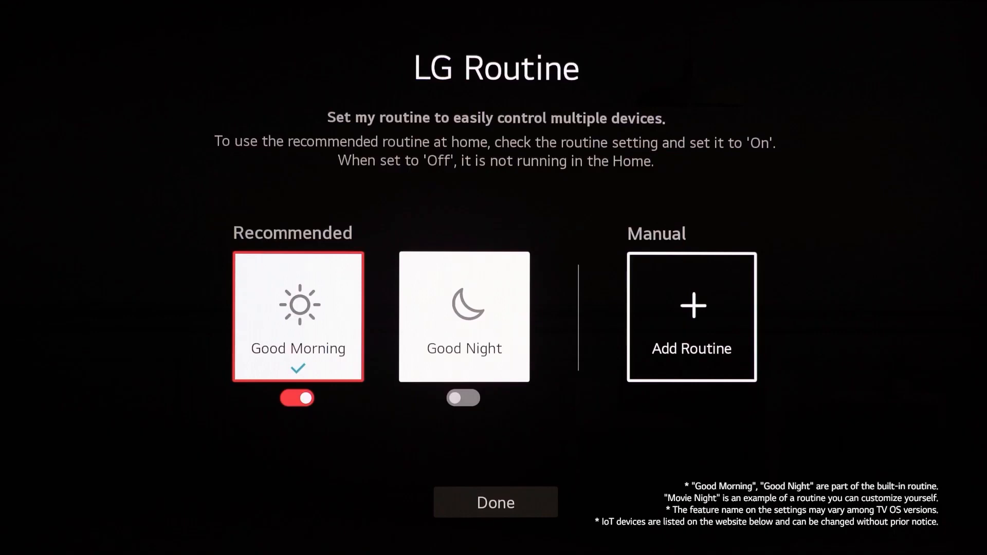
click(463, 316)
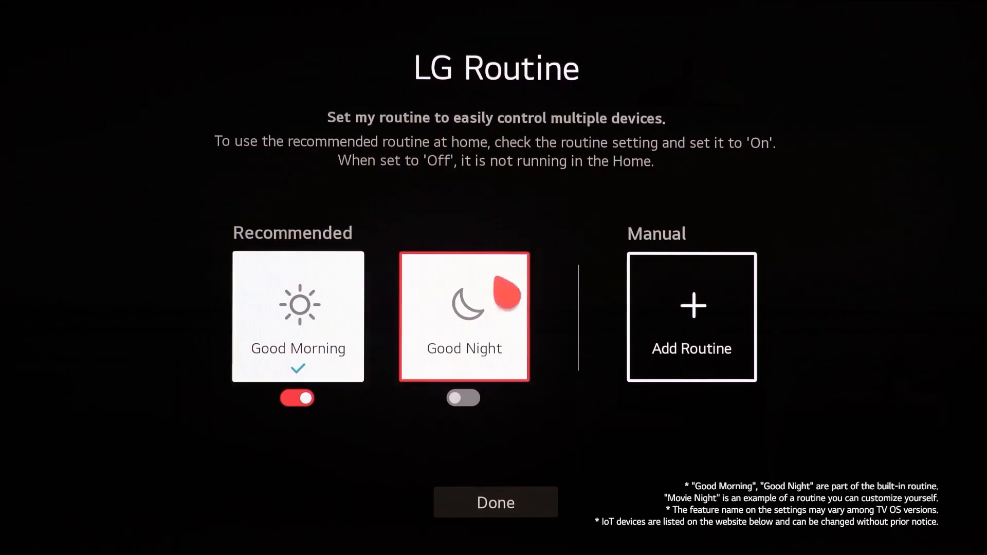
click(464, 316)
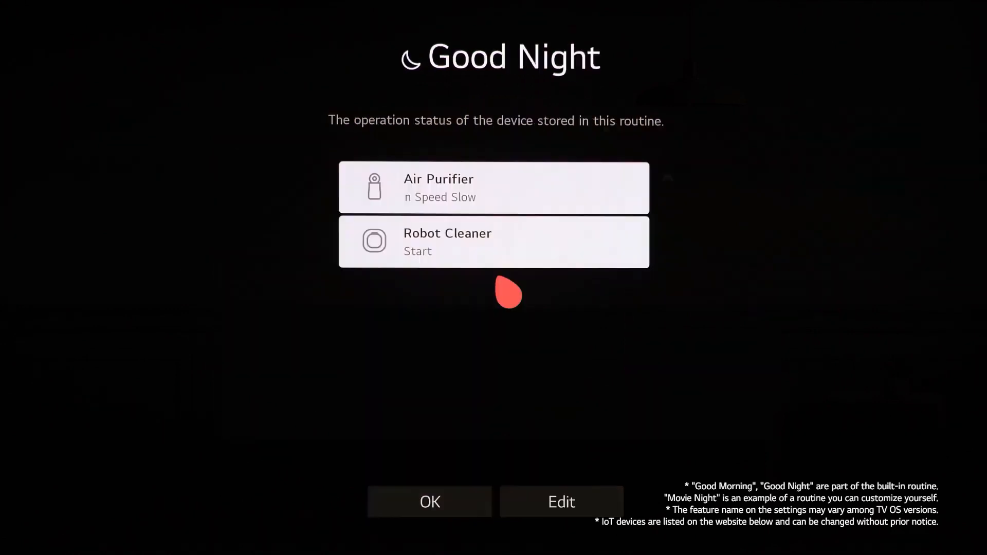
mouse_move(561, 502)
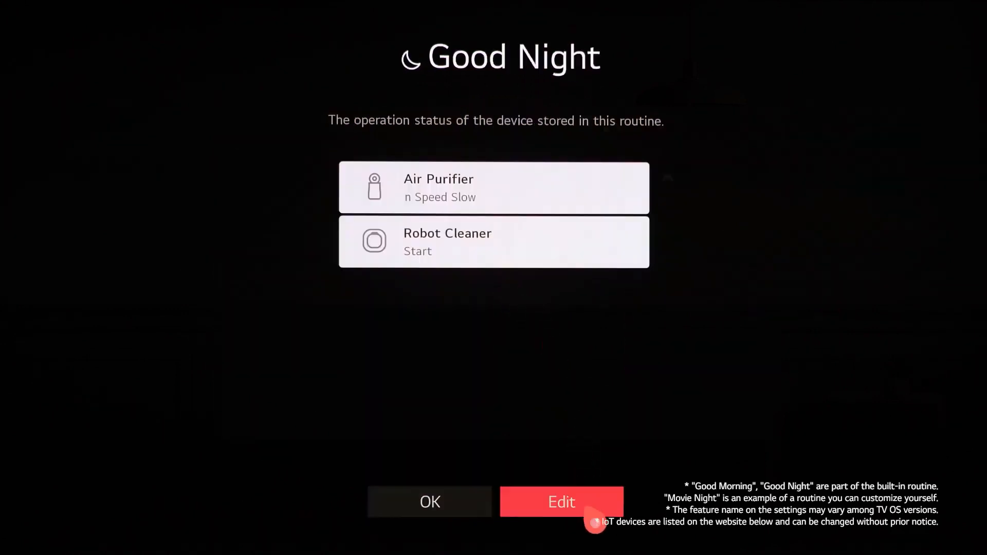
- Edit the Good Night routine and proceed with both devices selected
click(561, 502)
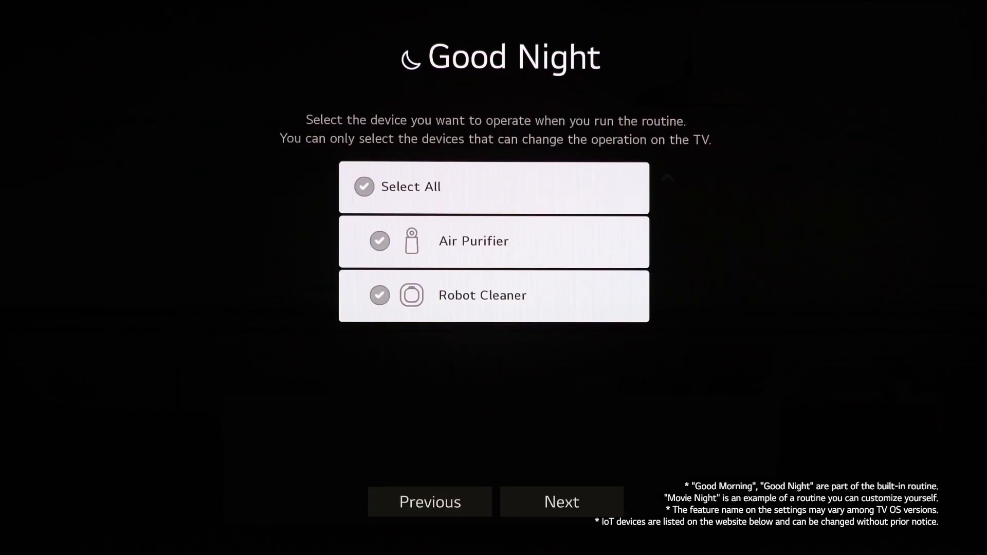
click(561, 501)
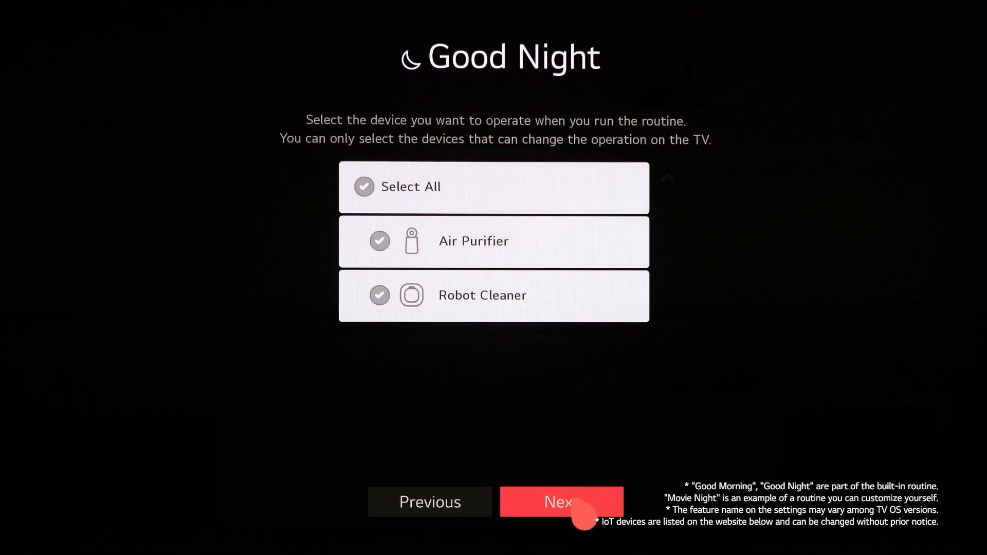
click(561, 502)
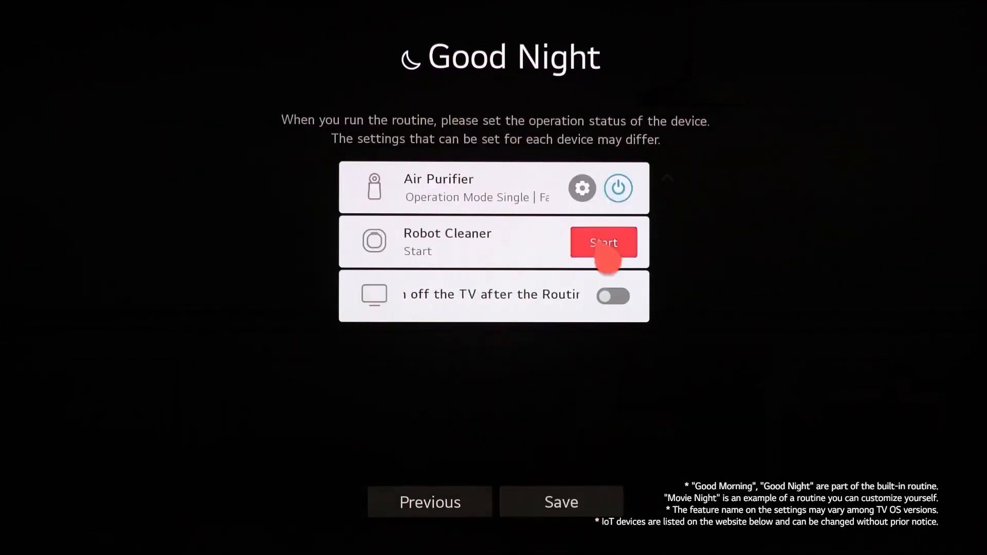
- Set Robot Cleaner to Go to Home Station, enable TV off after the routine, and save
click(581, 187)
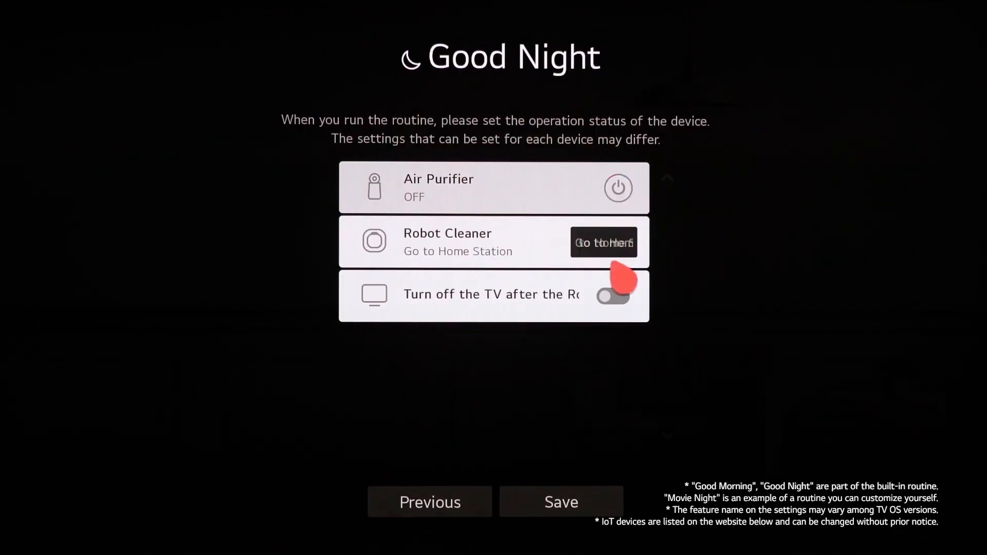
click(612, 296)
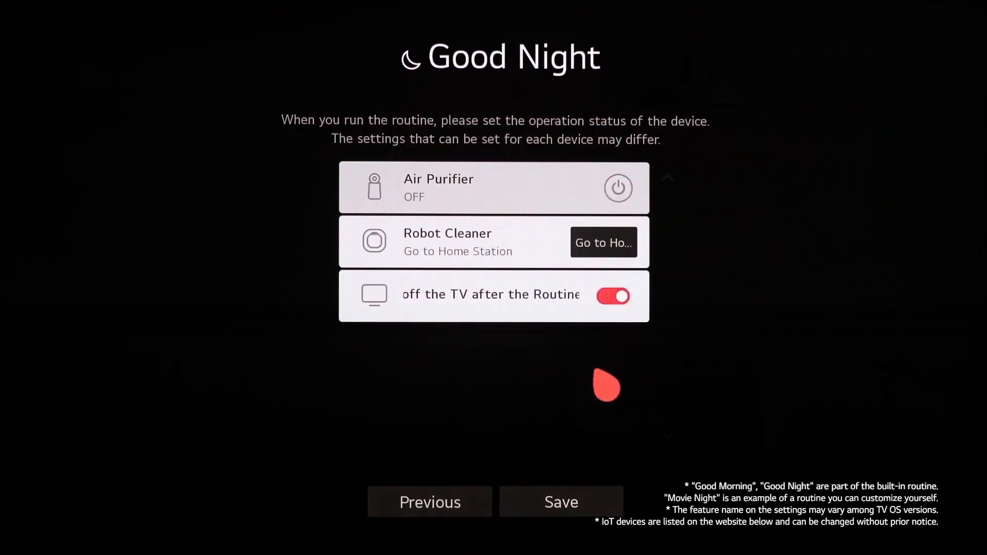
click(559, 501)
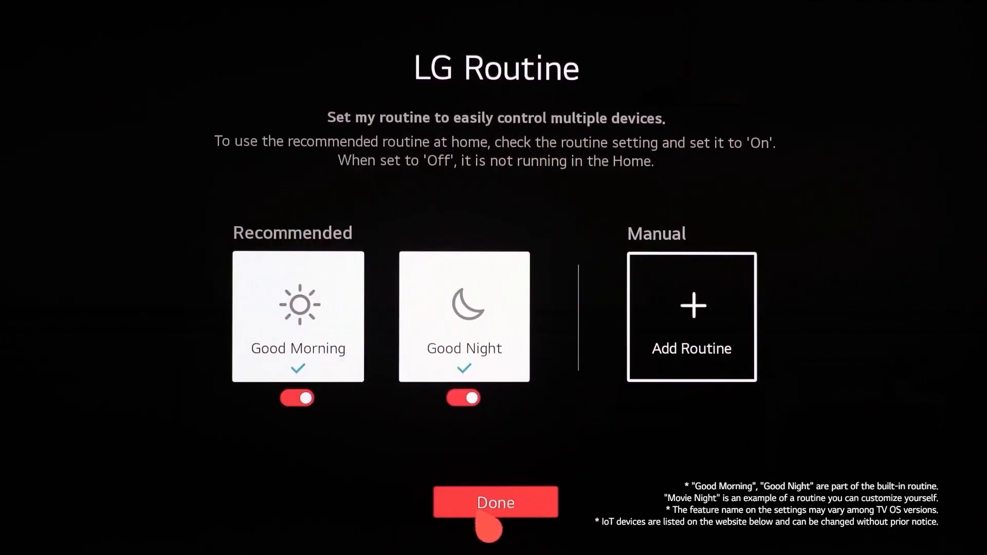